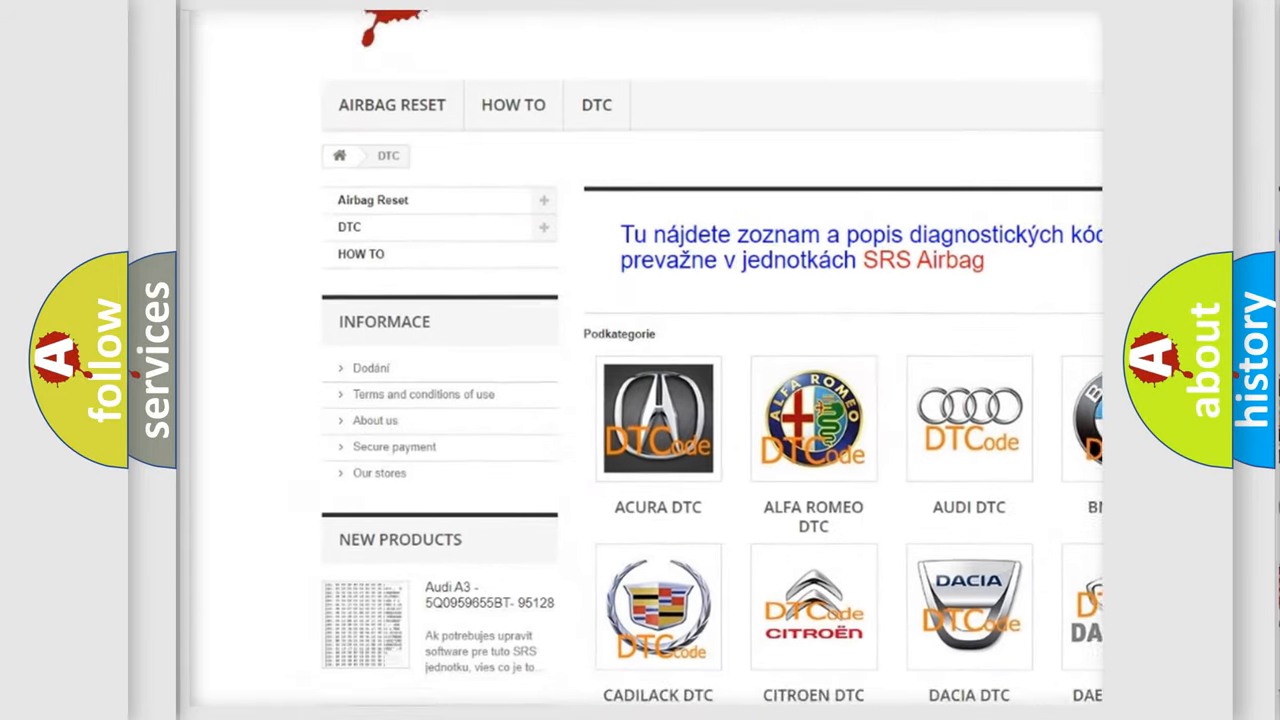
scroll(down, 3)
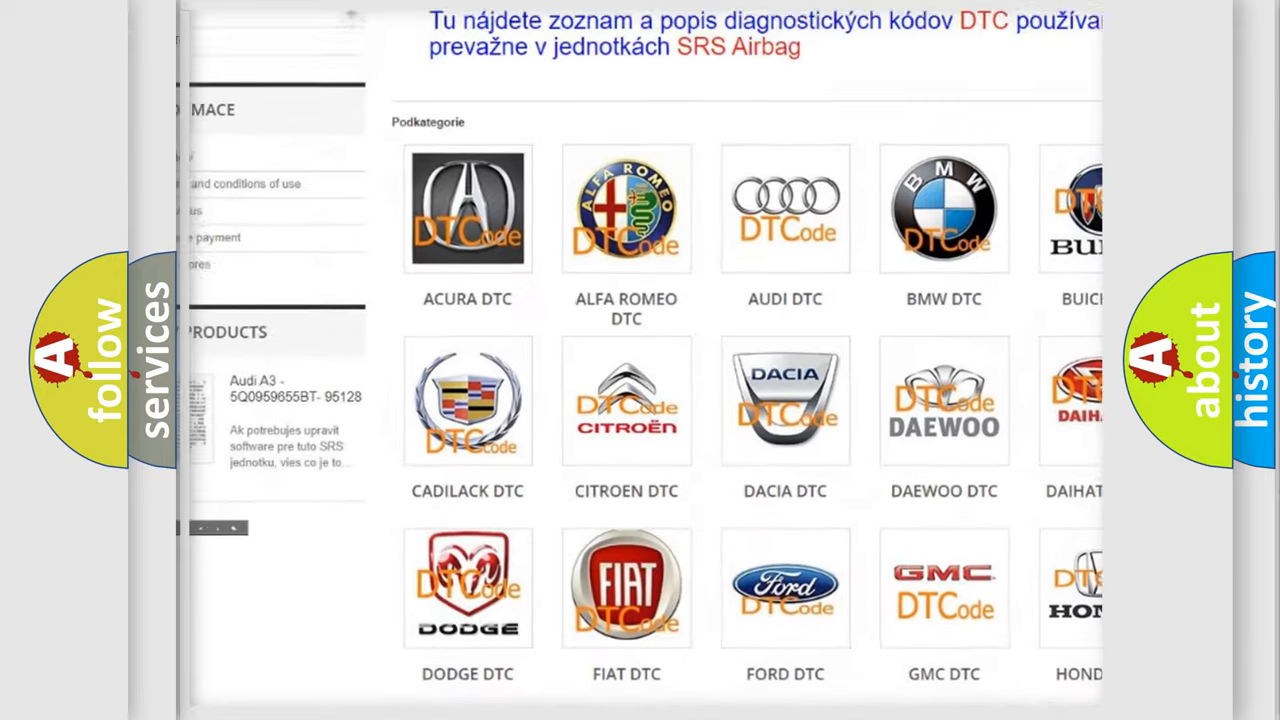
scroll(down, 3)
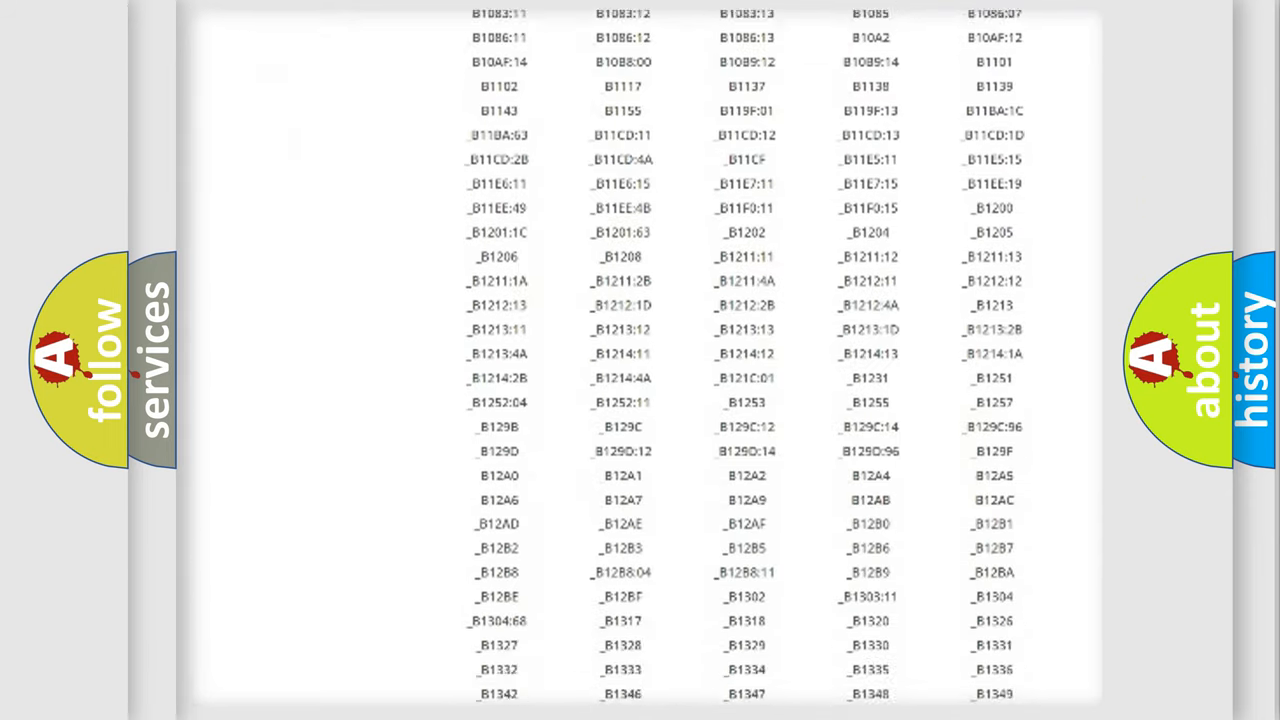
scroll(down, 3)
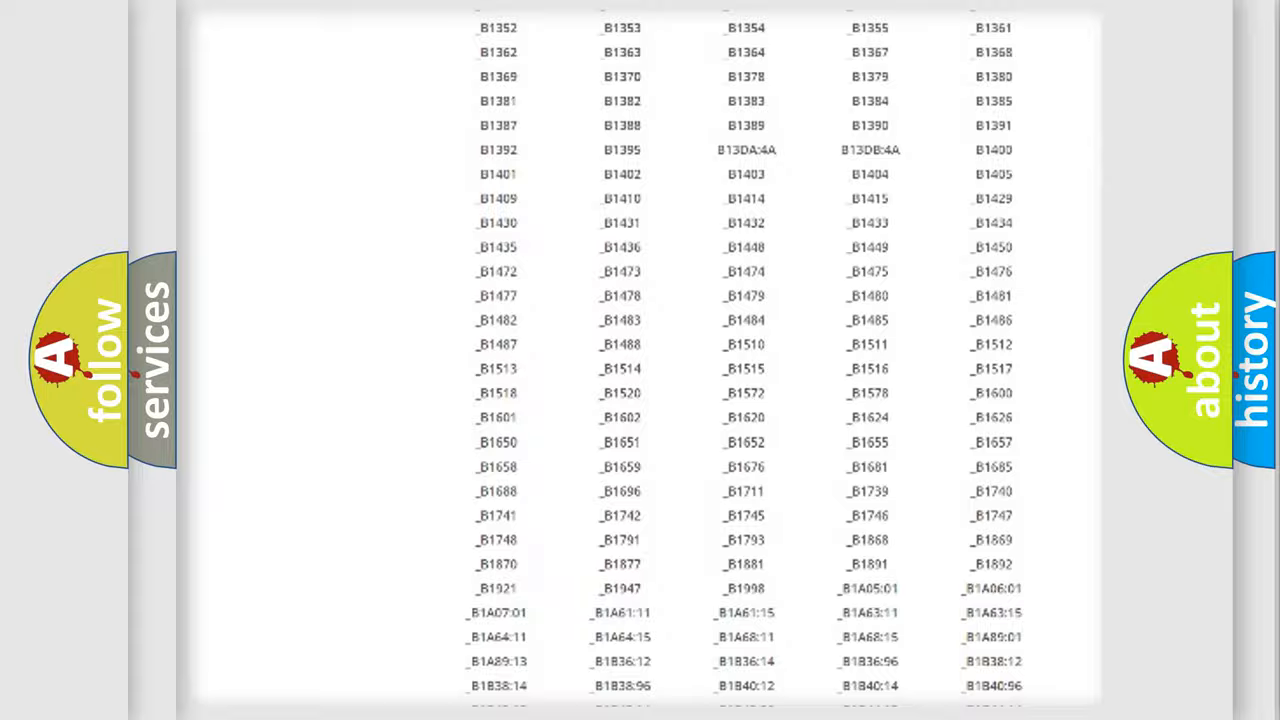